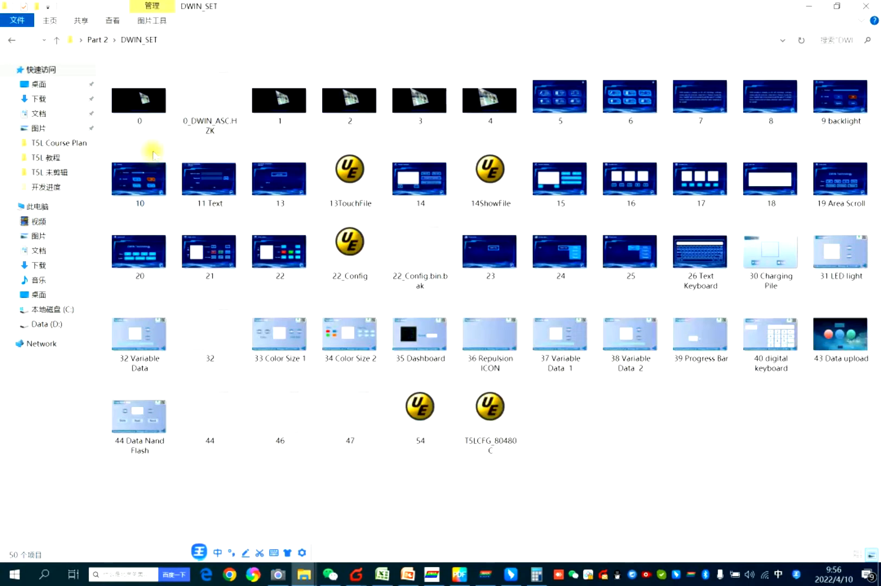
- Select image 0 in the DWIN_SET folder and view it full screen
left_click(140, 100)
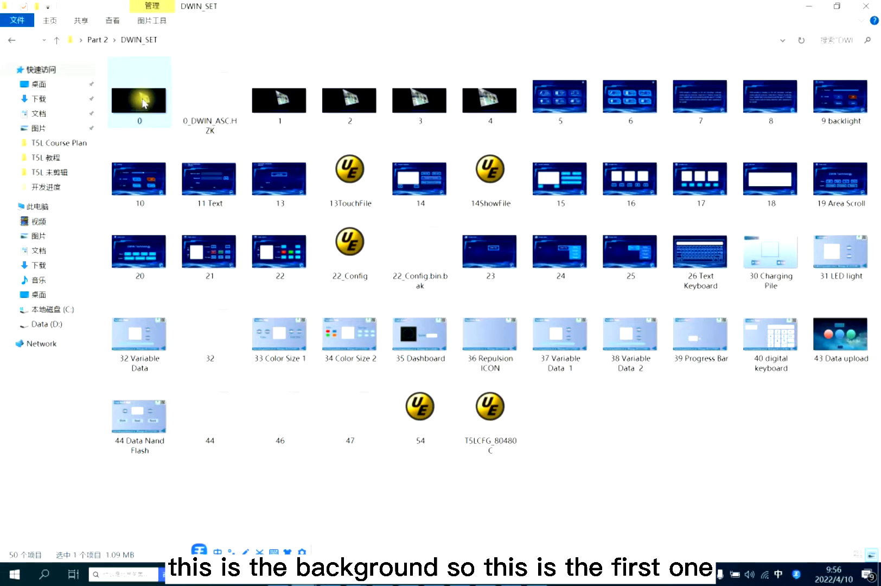
double_click(139, 98)
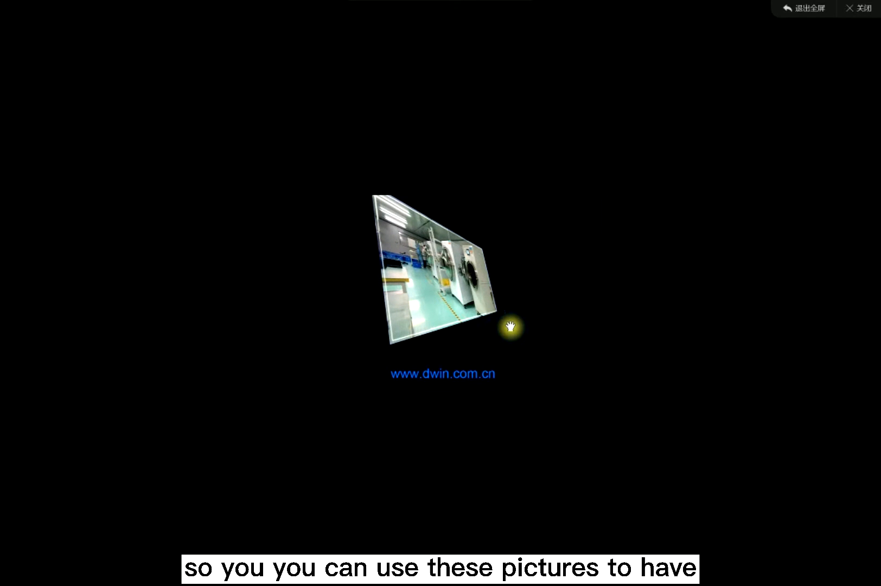
mouse_move(499, 449)
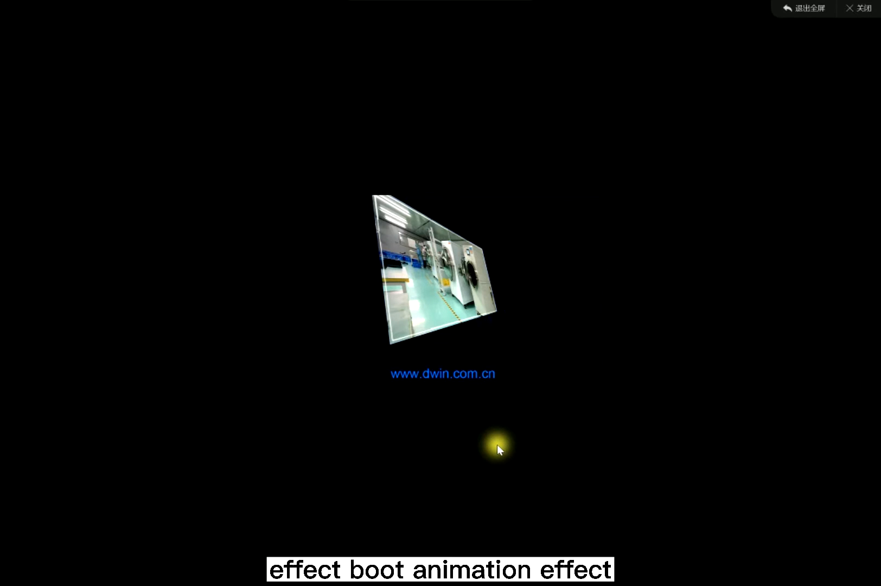
- Back in DGUS, select page 0's Image Animation control and show its Display Control properties
left_click(870, 24)
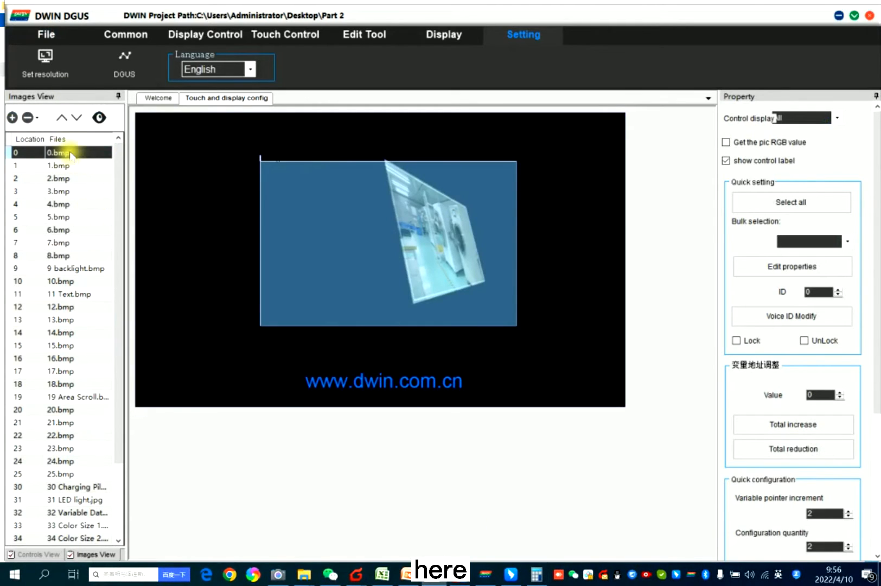
left_click(388, 242)
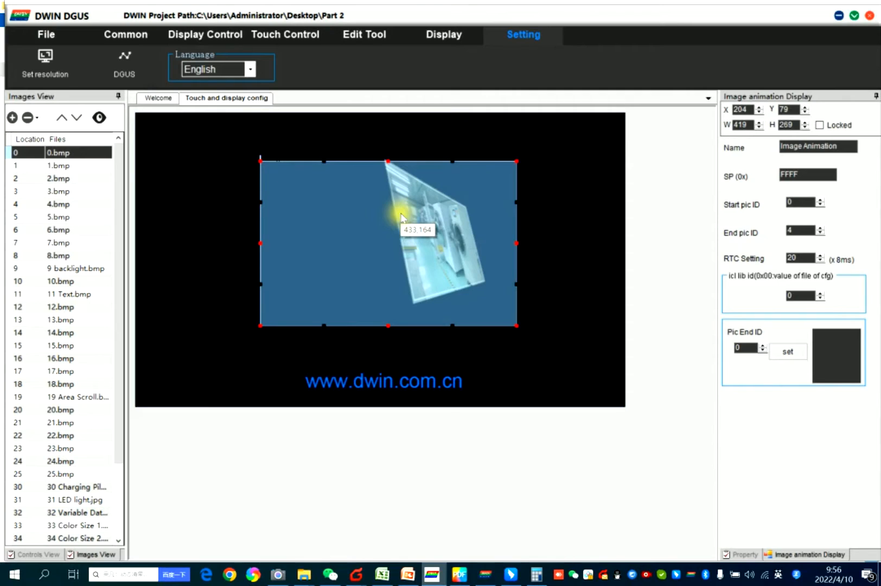
left_click(204, 34)
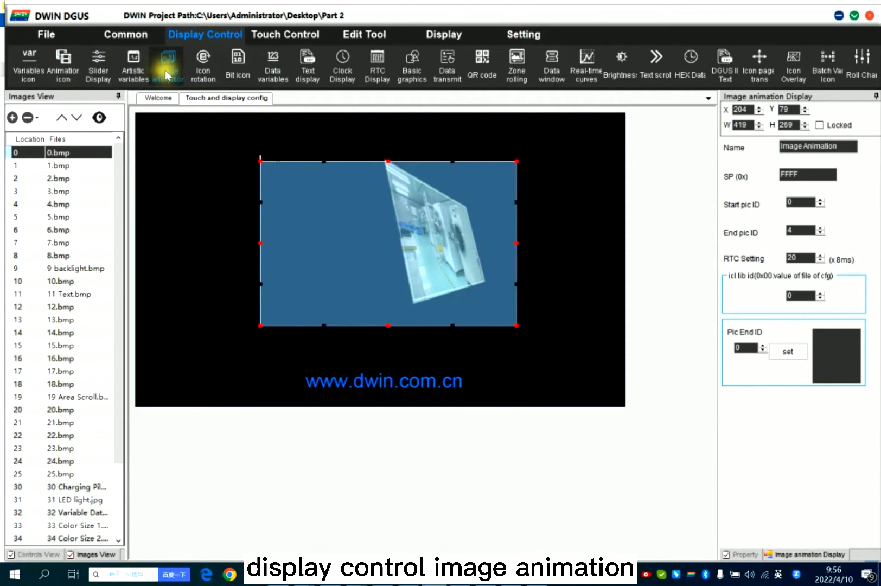
mouse_move(97, 63)
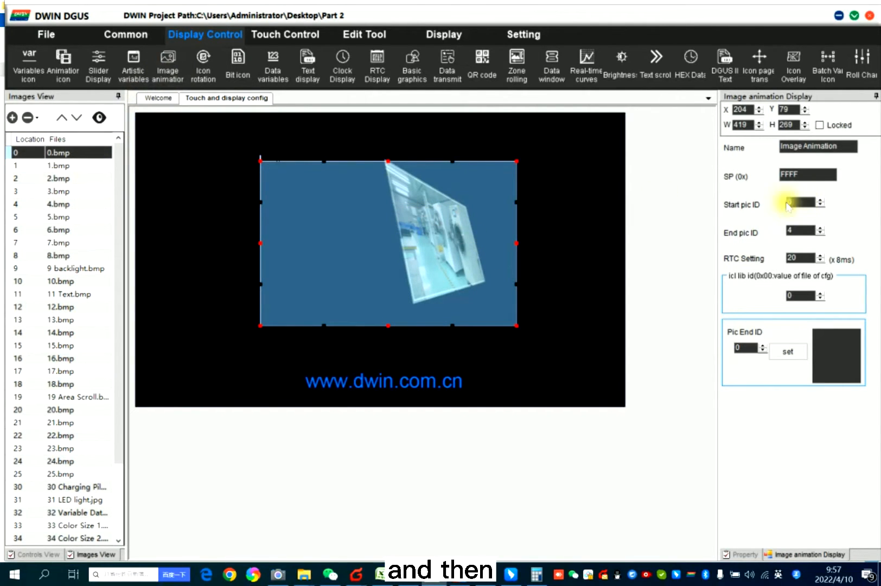
- Review the animation's Start pic ID 0, End pic ID 4 and RTC Setting 20
left_click(801, 204)
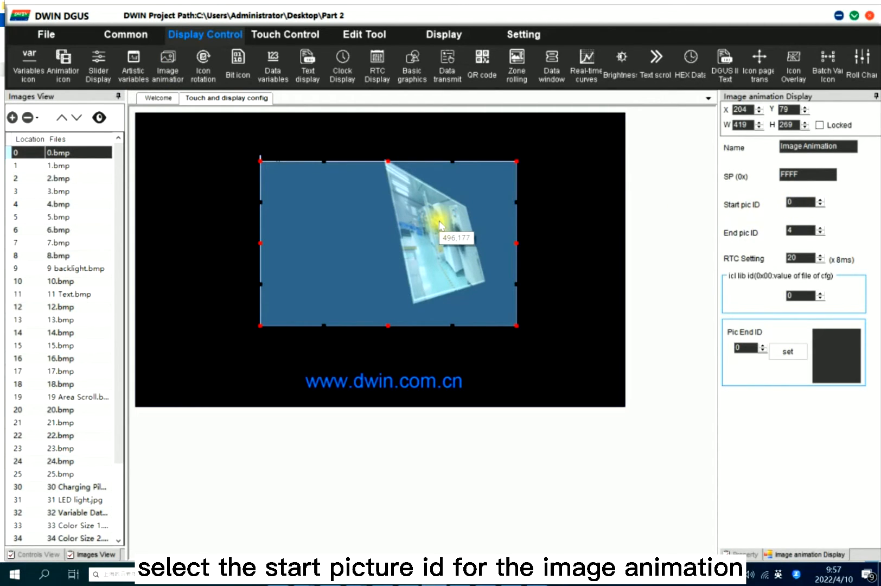
mouse_move(441, 225)
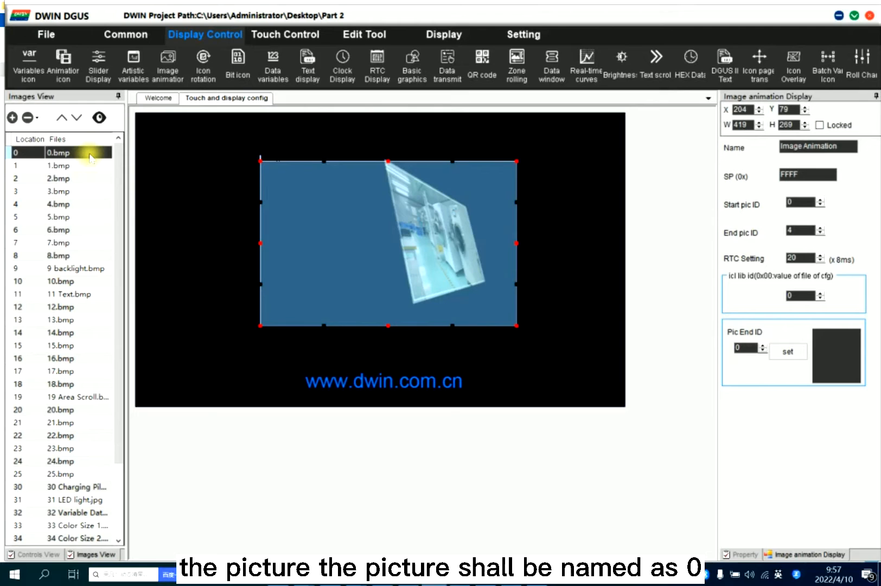
mouse_move(112, 175)
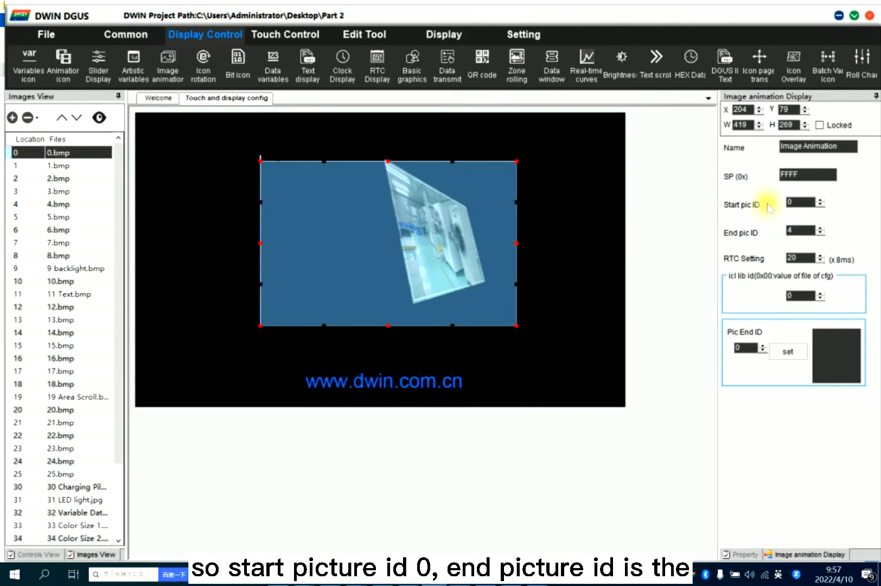
left_click(801, 230)
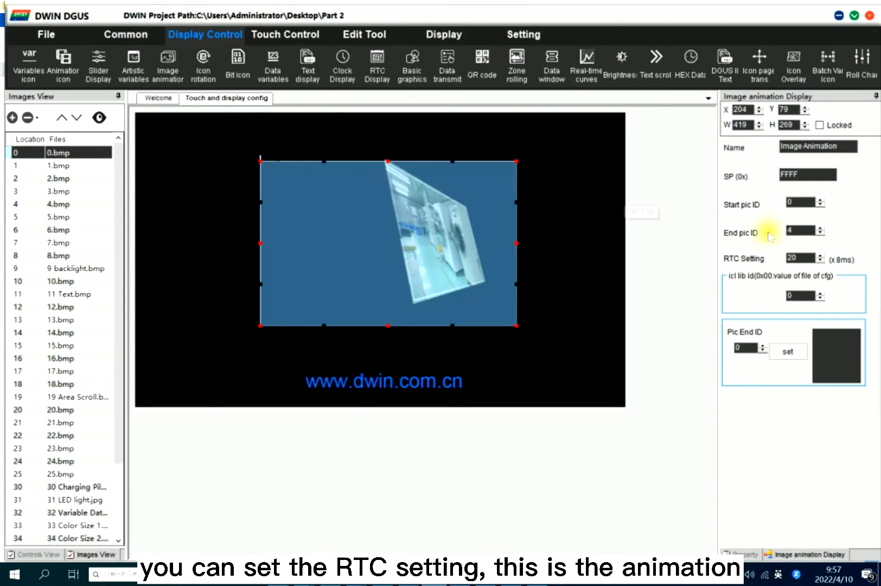
left_click(801, 258)
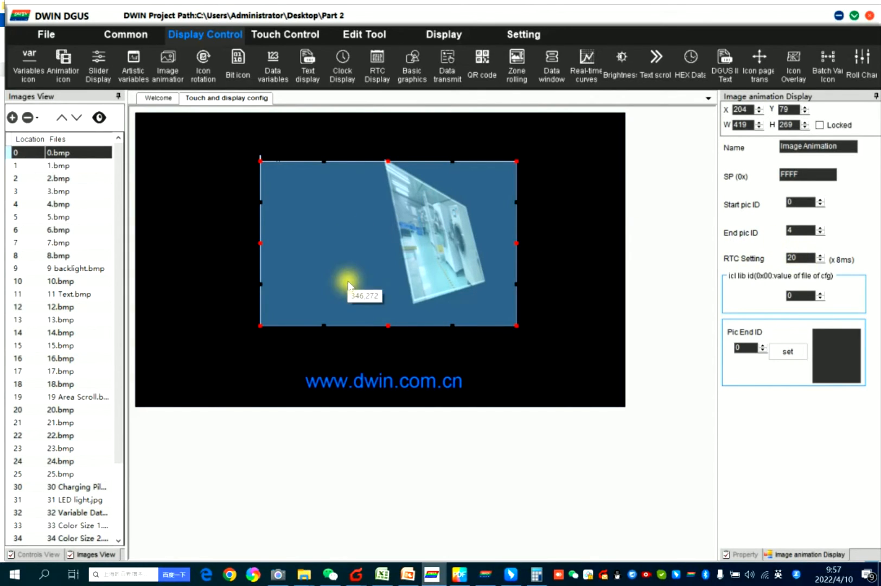
left_click(794, 296)
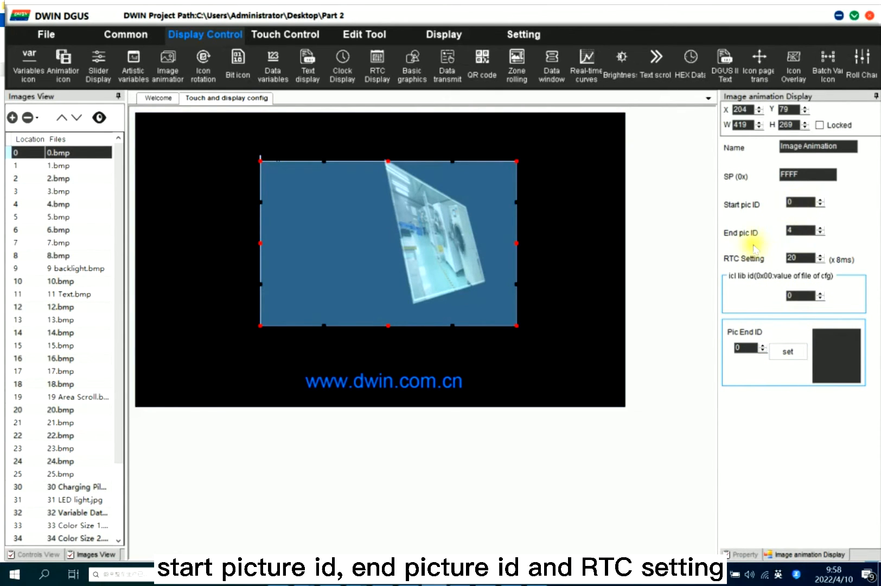
left_click(801, 258)
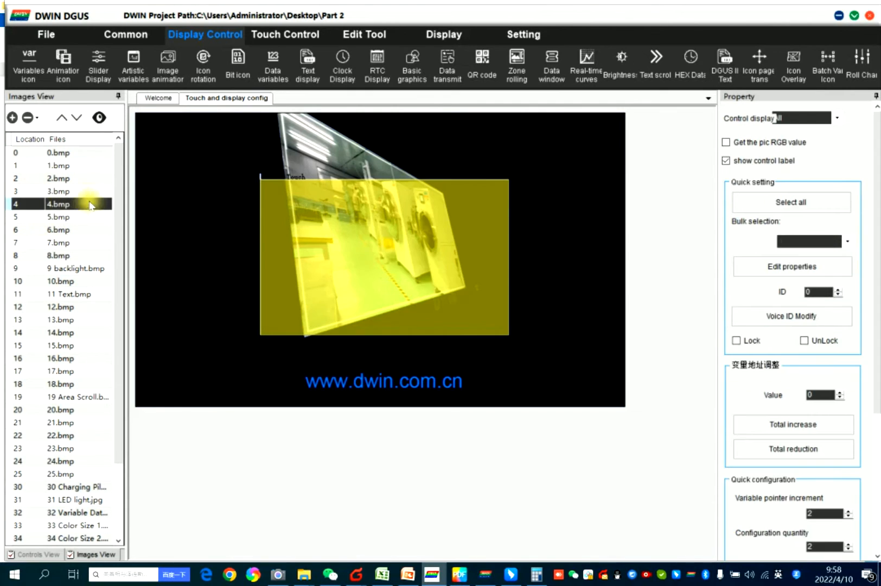
- Set page 4's Basic Touch control to switch to page 5, choosing 5.bmp in preview
left_click(384, 255)
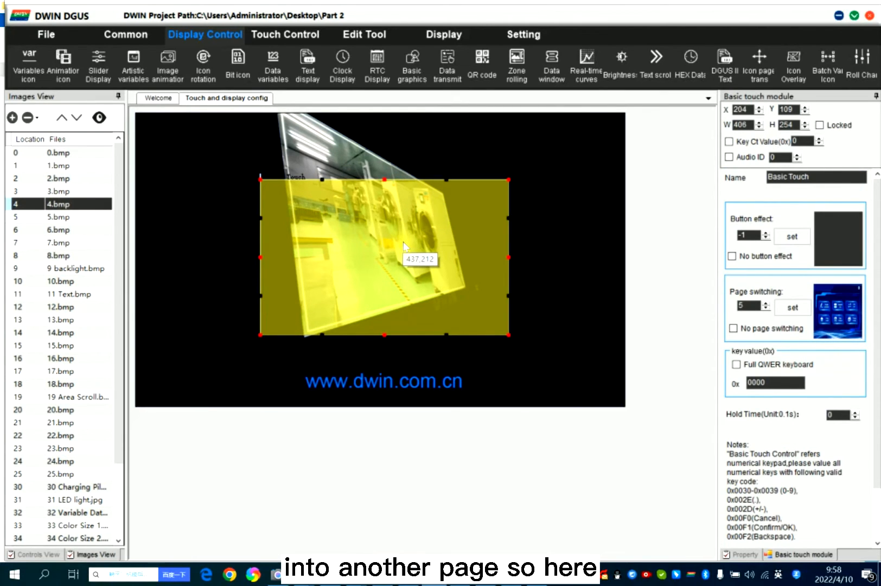
left_click(285, 35)
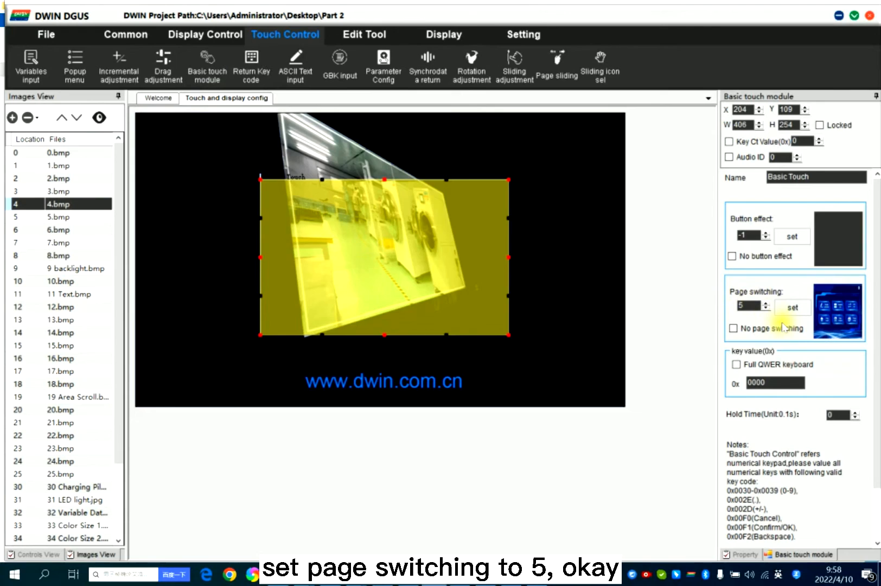
left_click(792, 306)
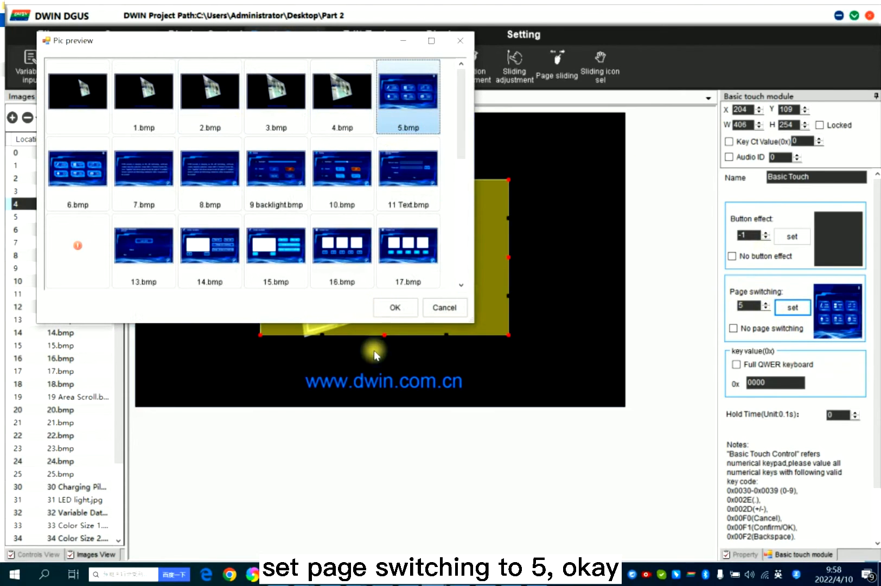
left_click(395, 307)
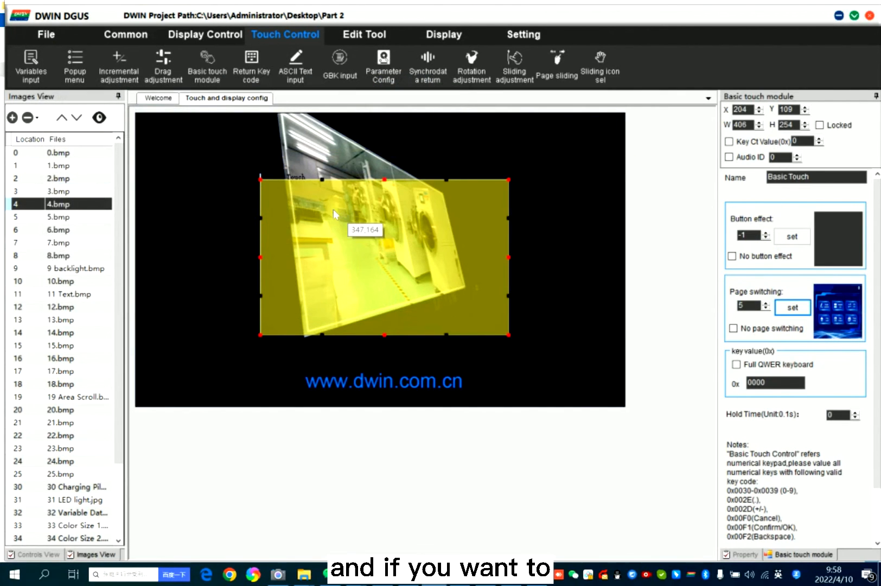
mouse_move(164, 194)
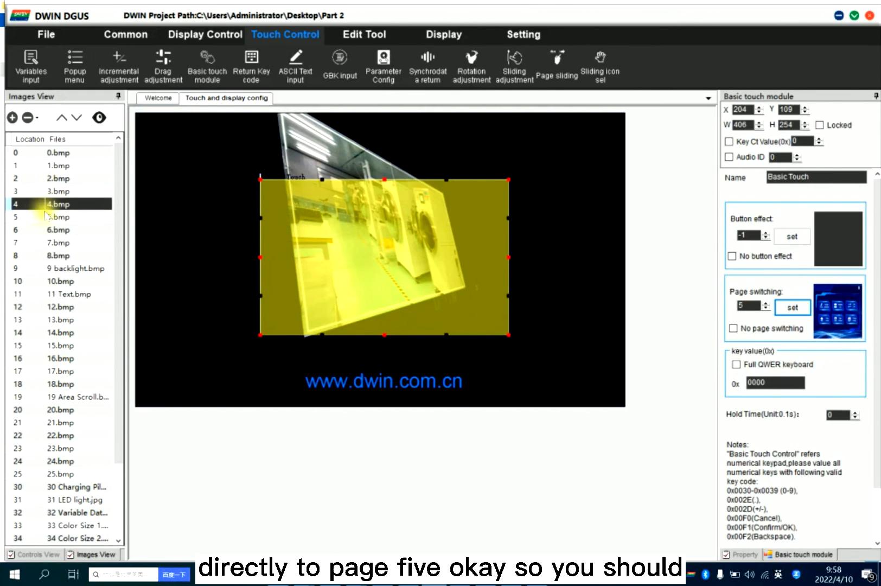
left_click(58, 217)
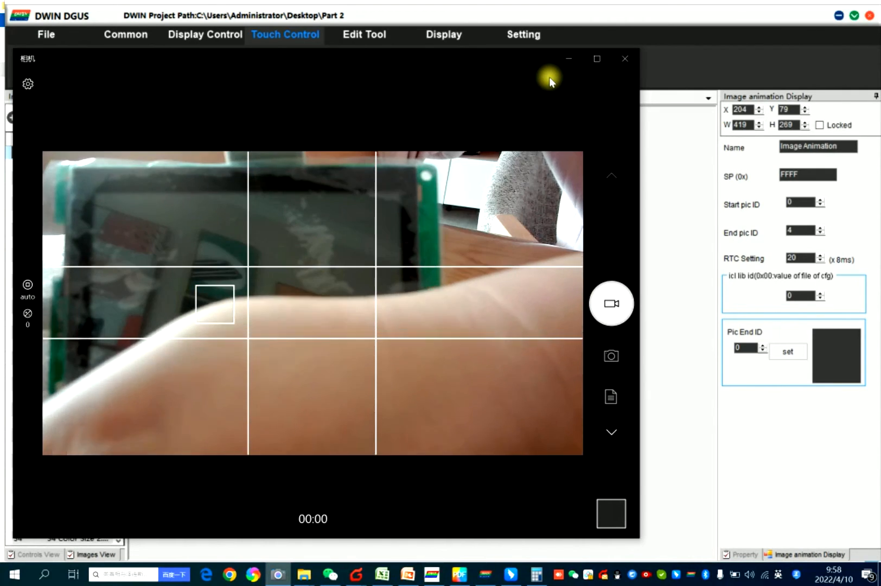
- Show the physical display module in the Windows Camera live view
left_click(522, 35)
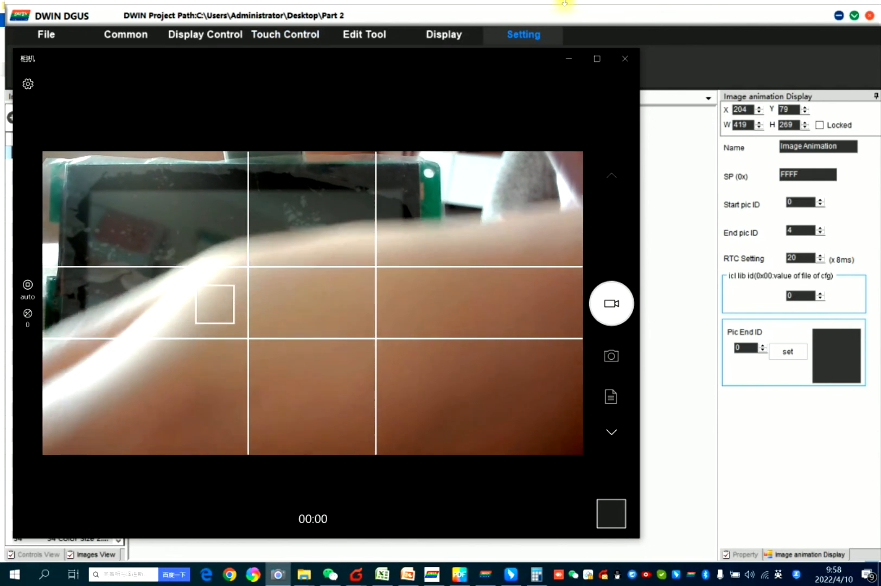